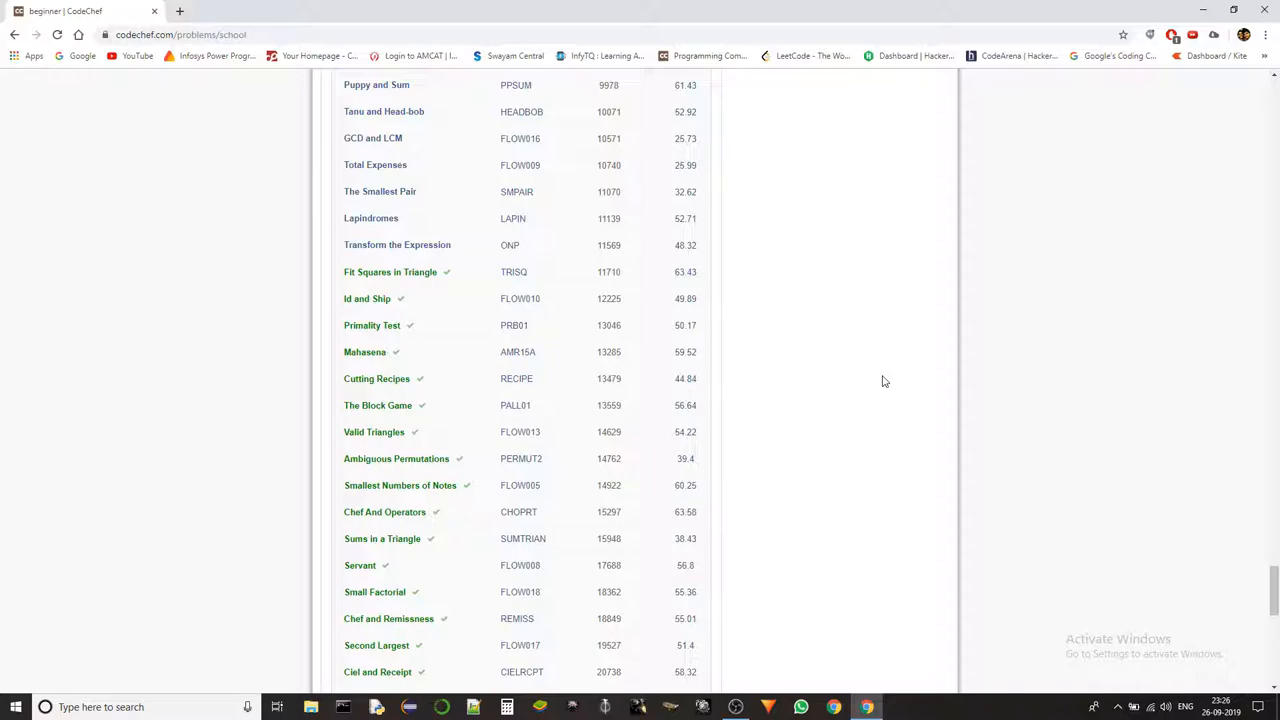
mouse_move(840, 449)
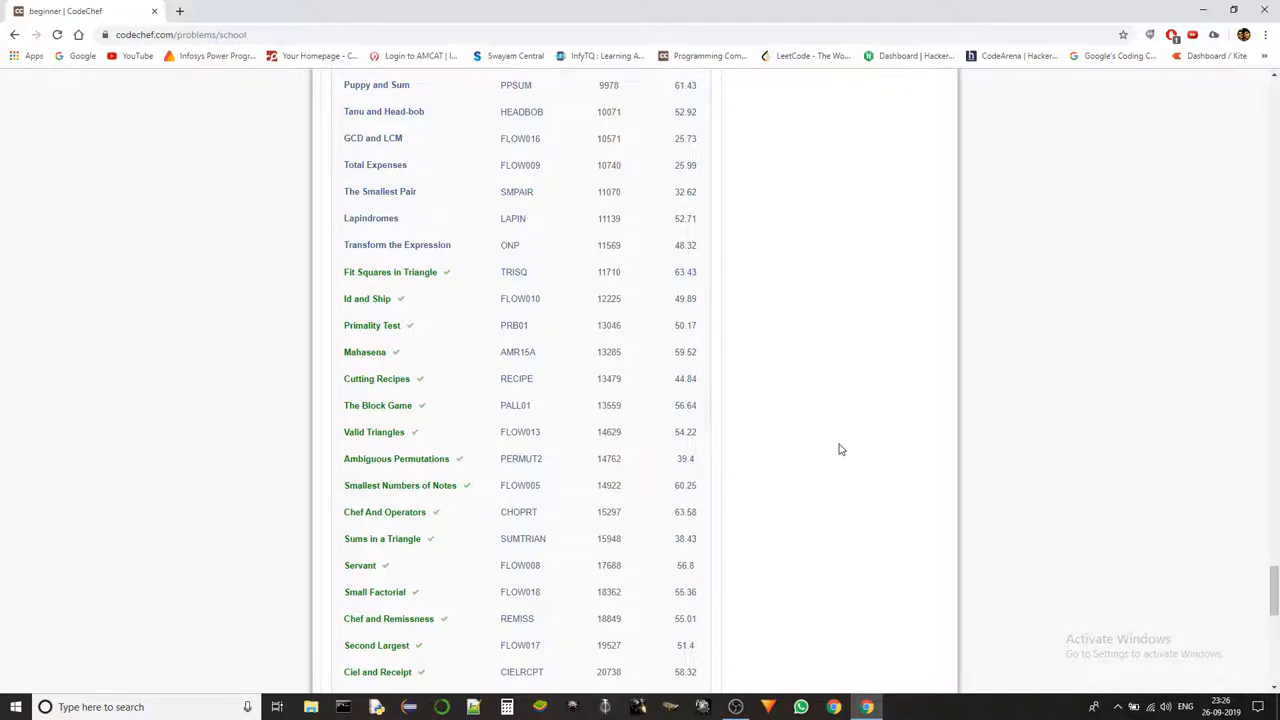
Bring up the link menu on 'Smallest Numbers of Notes' to open FLOW005 in a new tab.
right_click(400, 485)
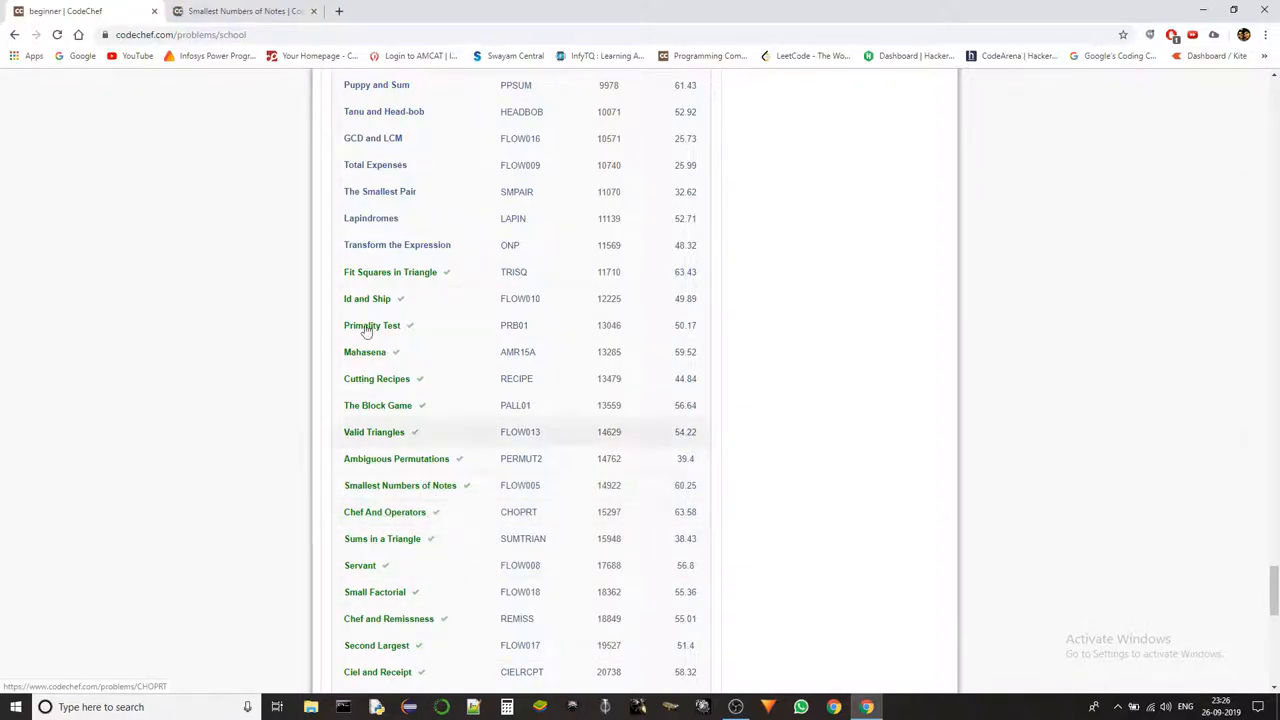
Switch to the FLOW005 tab and scroll through the problem statement.
click(400, 485)
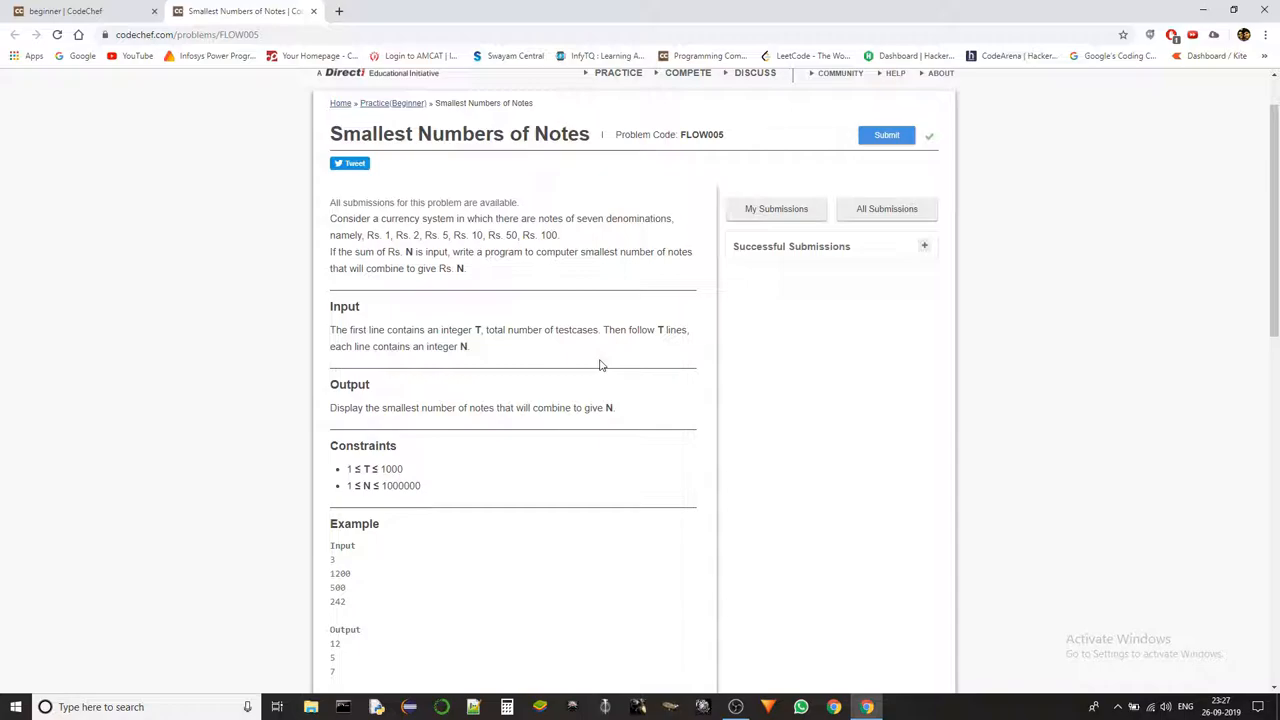
scroll(down, 3)
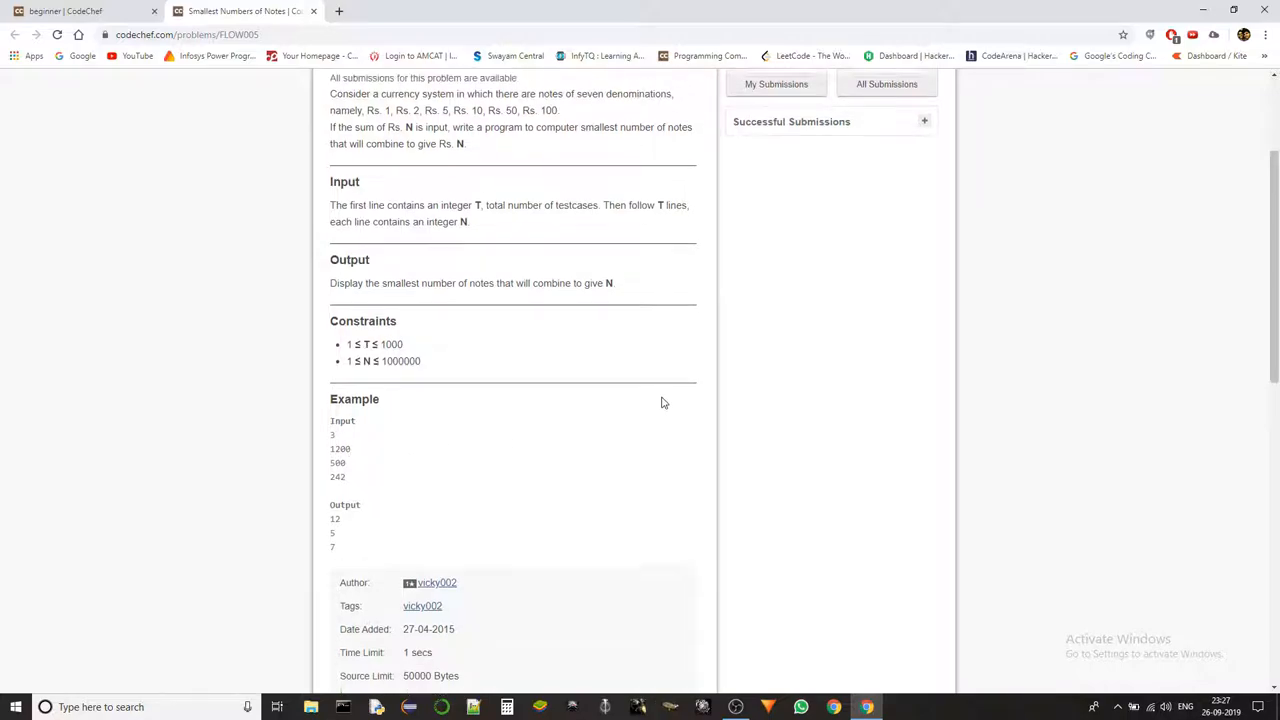
scroll(up, 3)
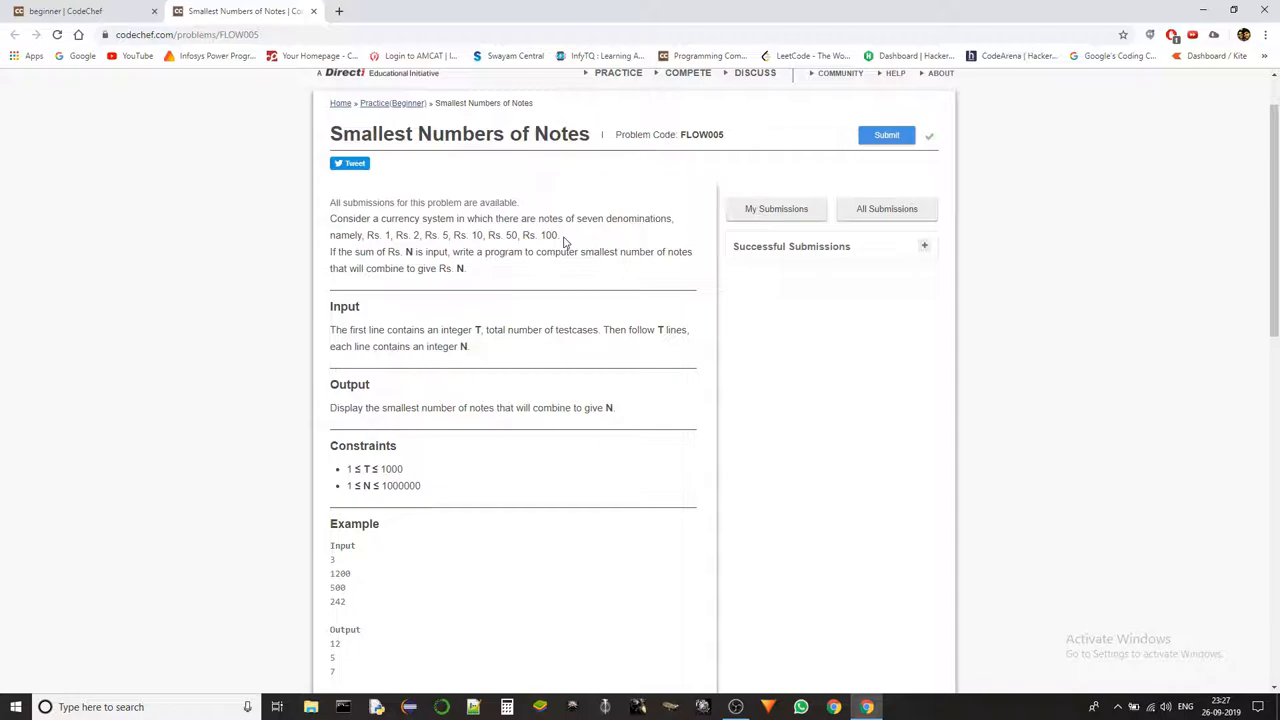
mouse_move(455, 264)
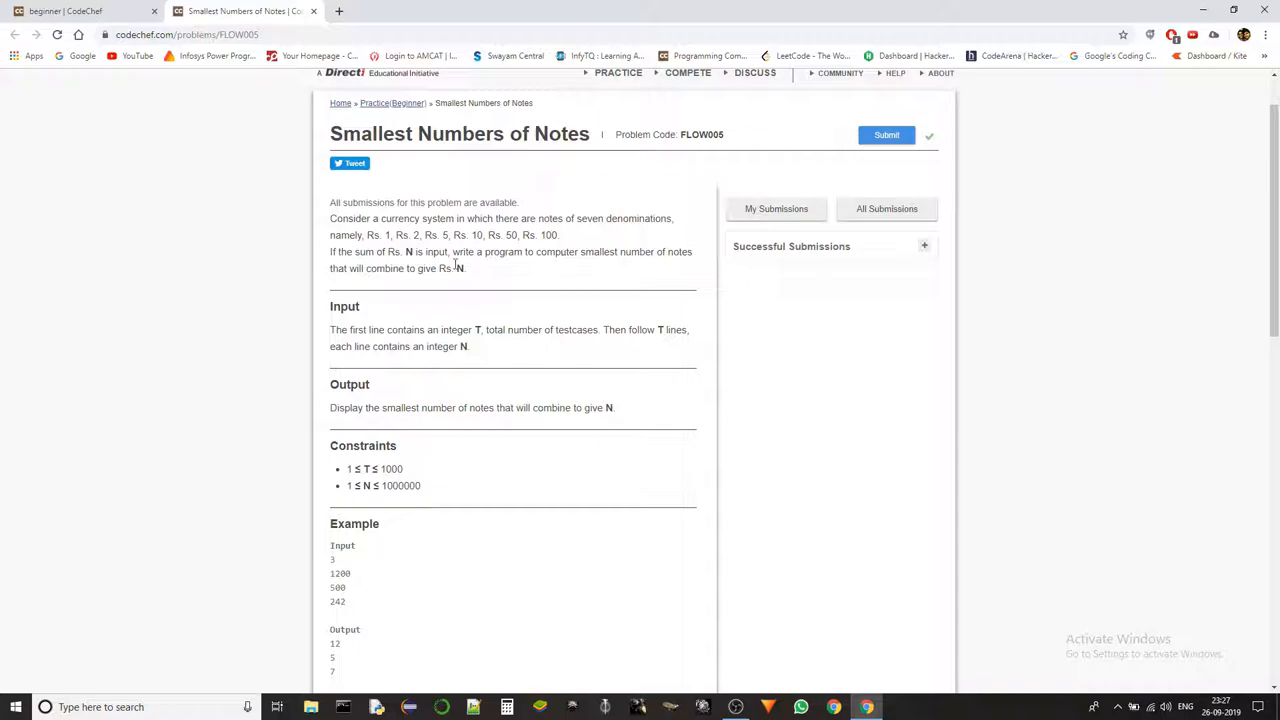
scroll(down, 3)
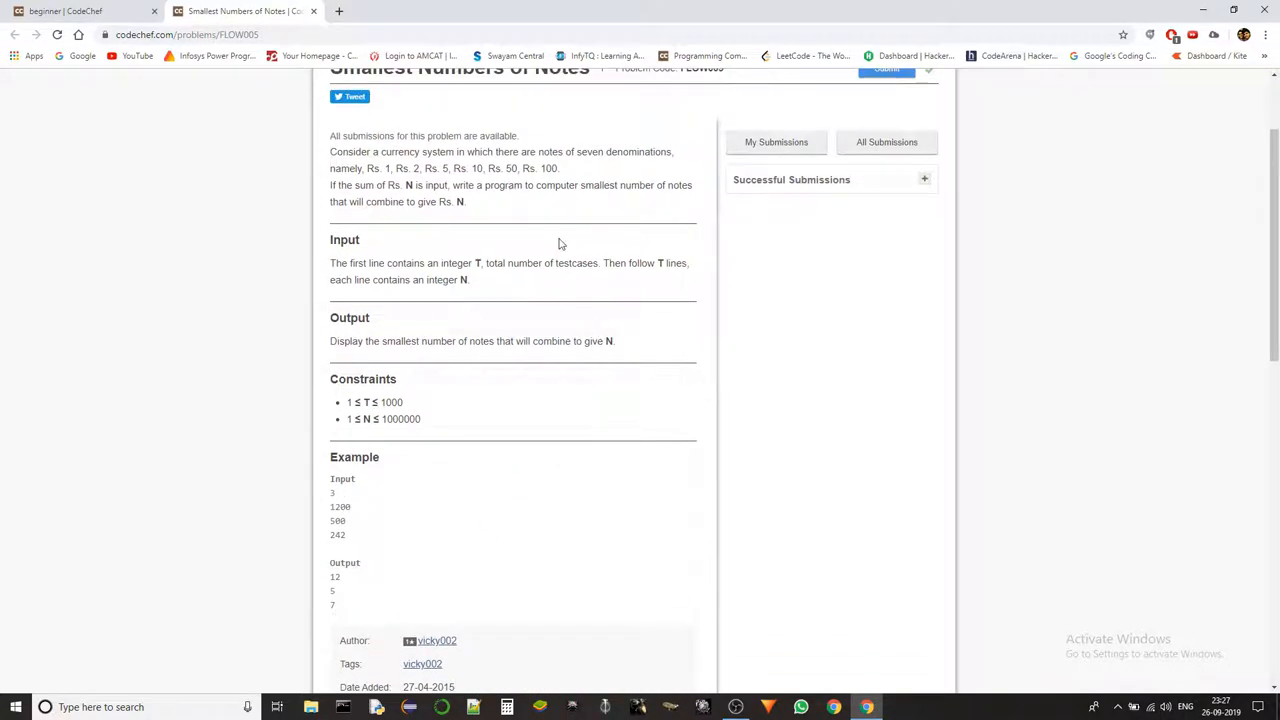
mouse_move(513, 168)
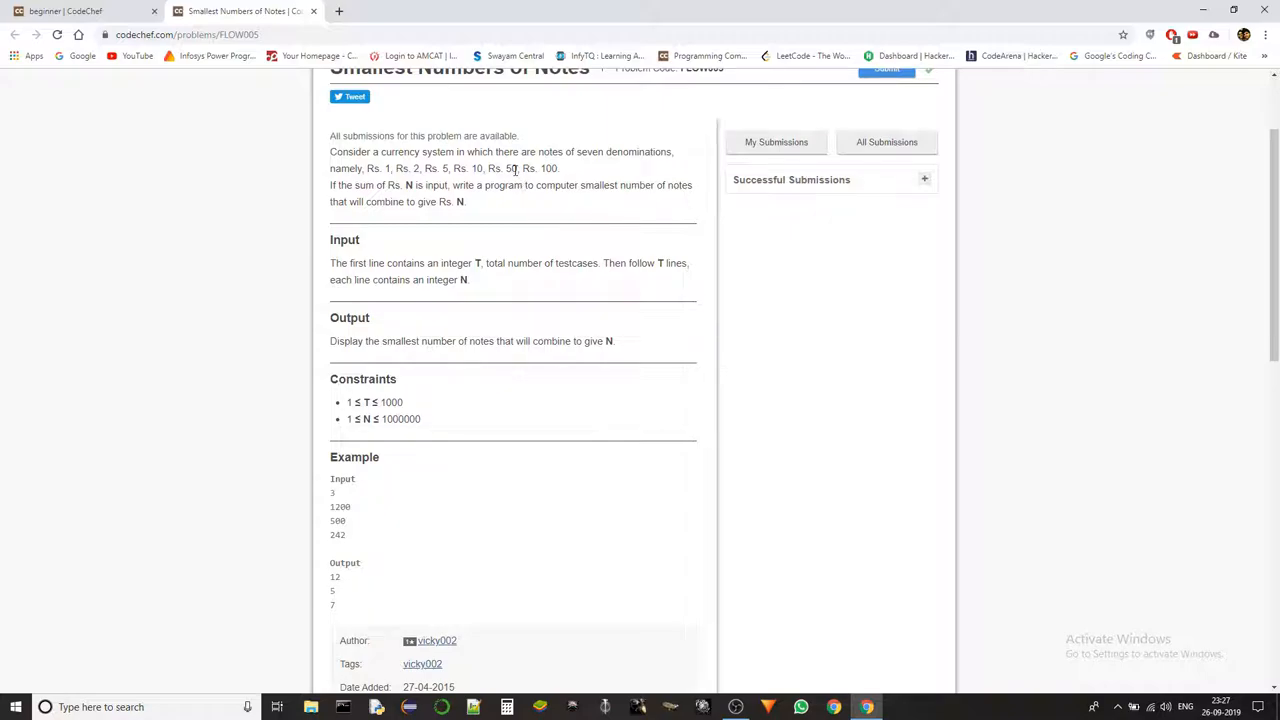
Highlight the Rs. 10 and Rs. 100 denominations, then scroll to the Submit button.
double_click(510, 168)
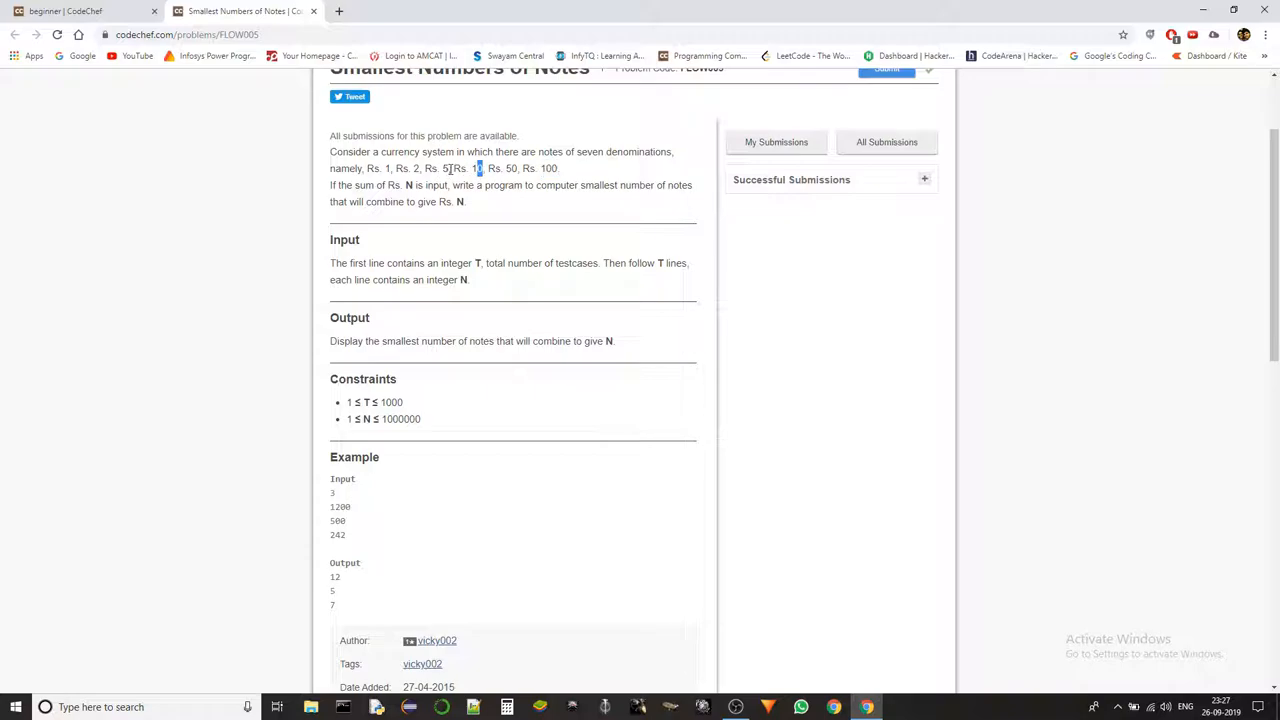
double_click(413, 168)
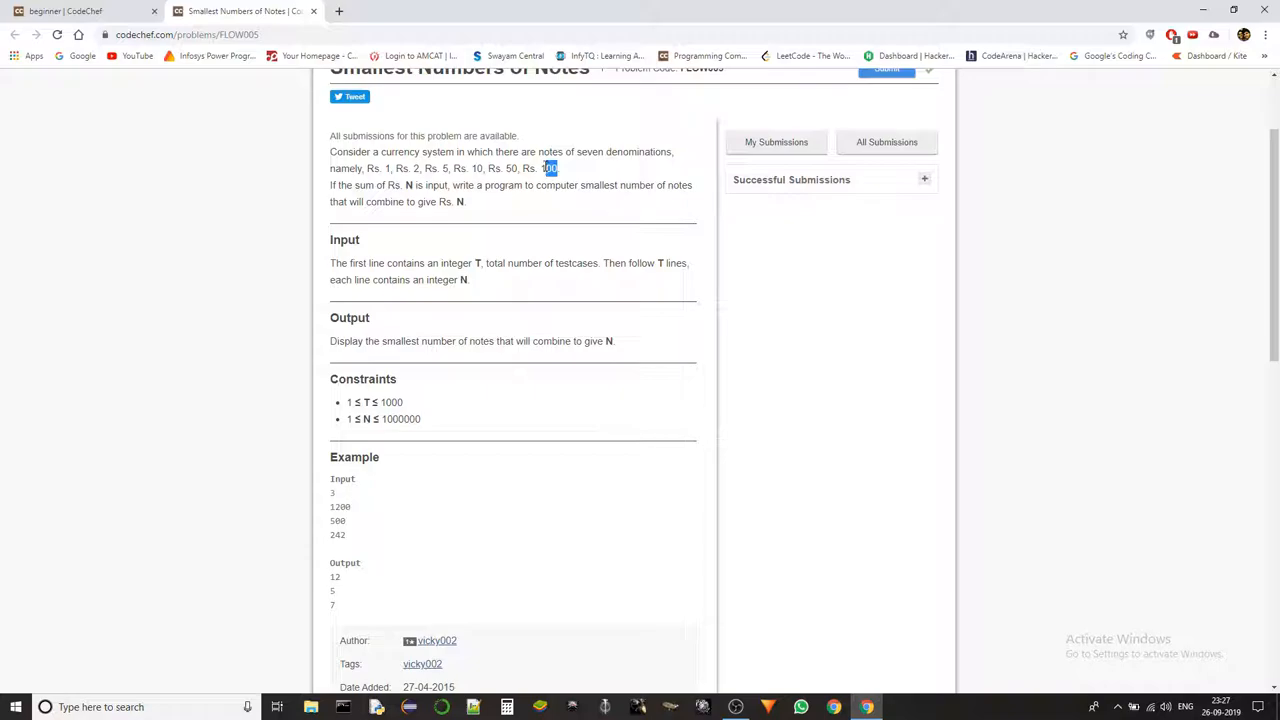
click(569, 180)
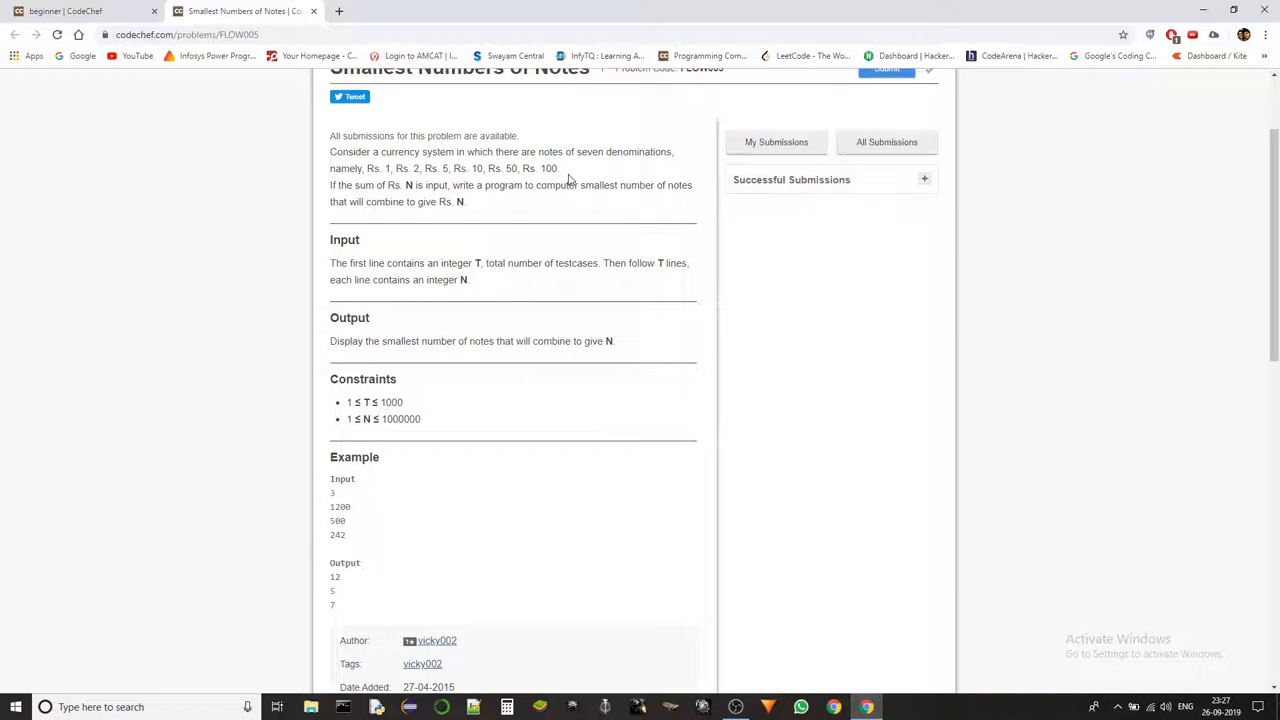
scroll(down, 3)
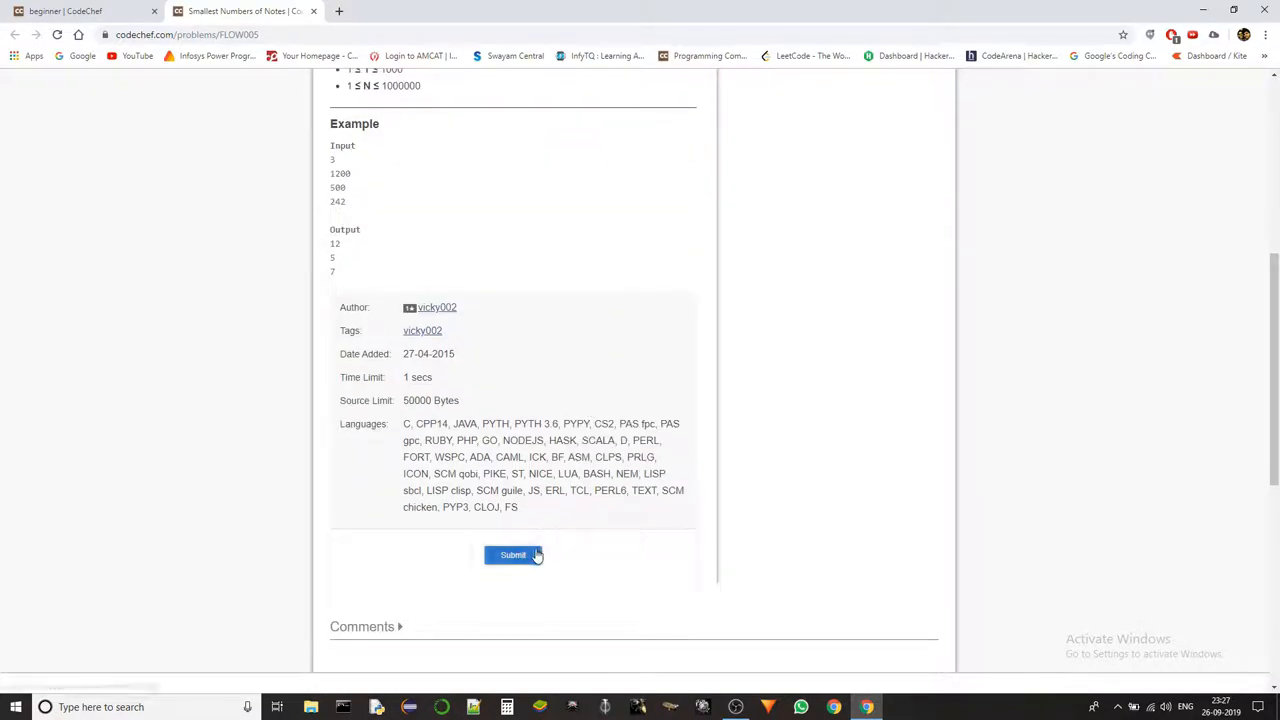
Open the solution editor and type the amount-reading line and an empty list l=[].
click(513, 555)
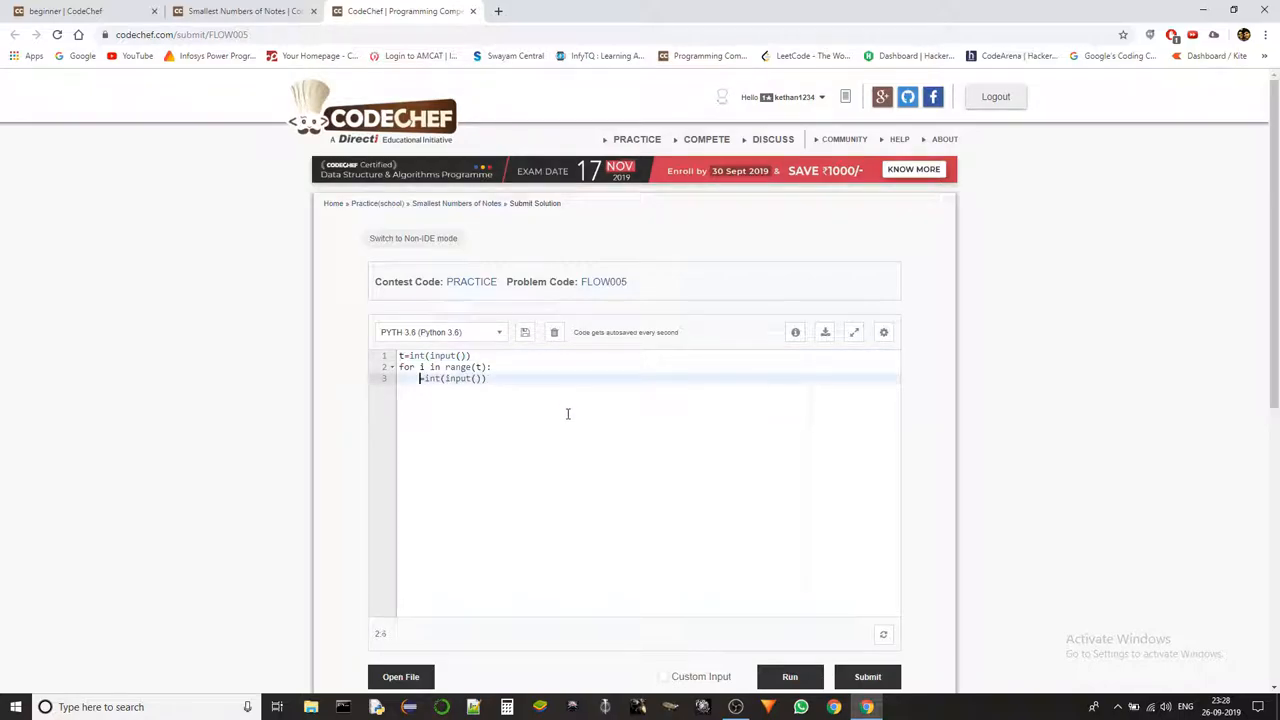
text(amt=)
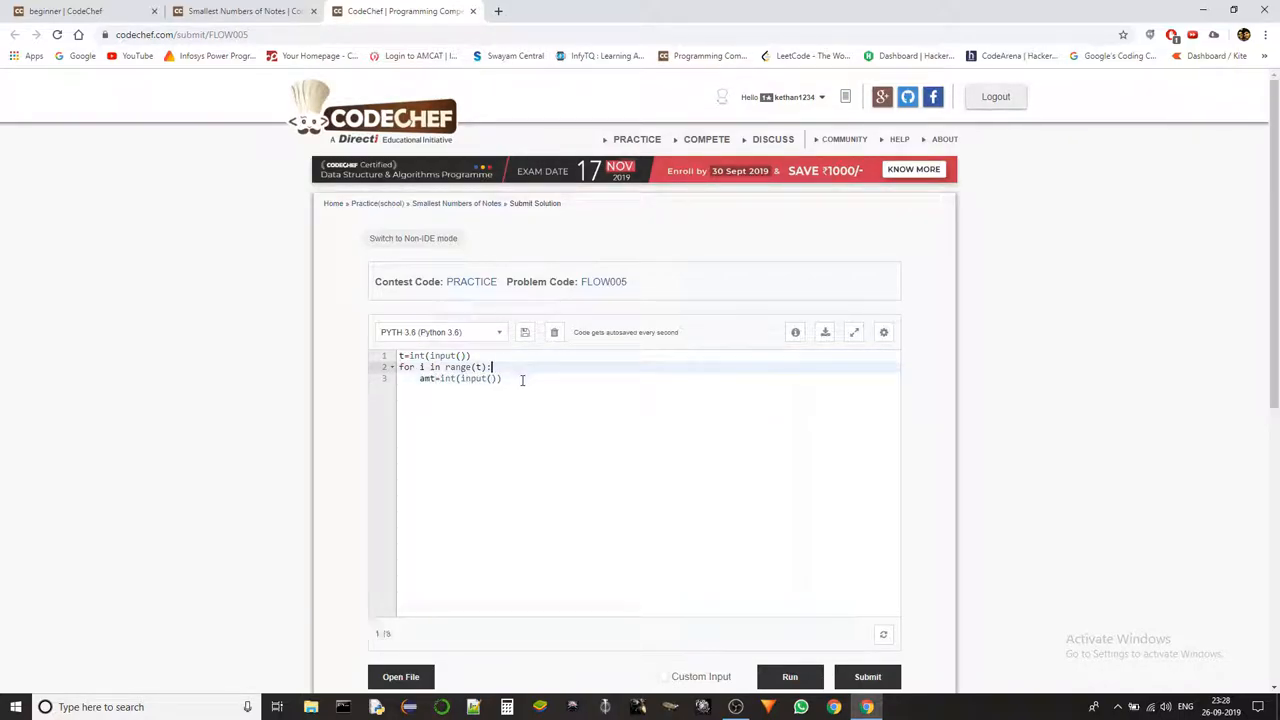
key(enter)
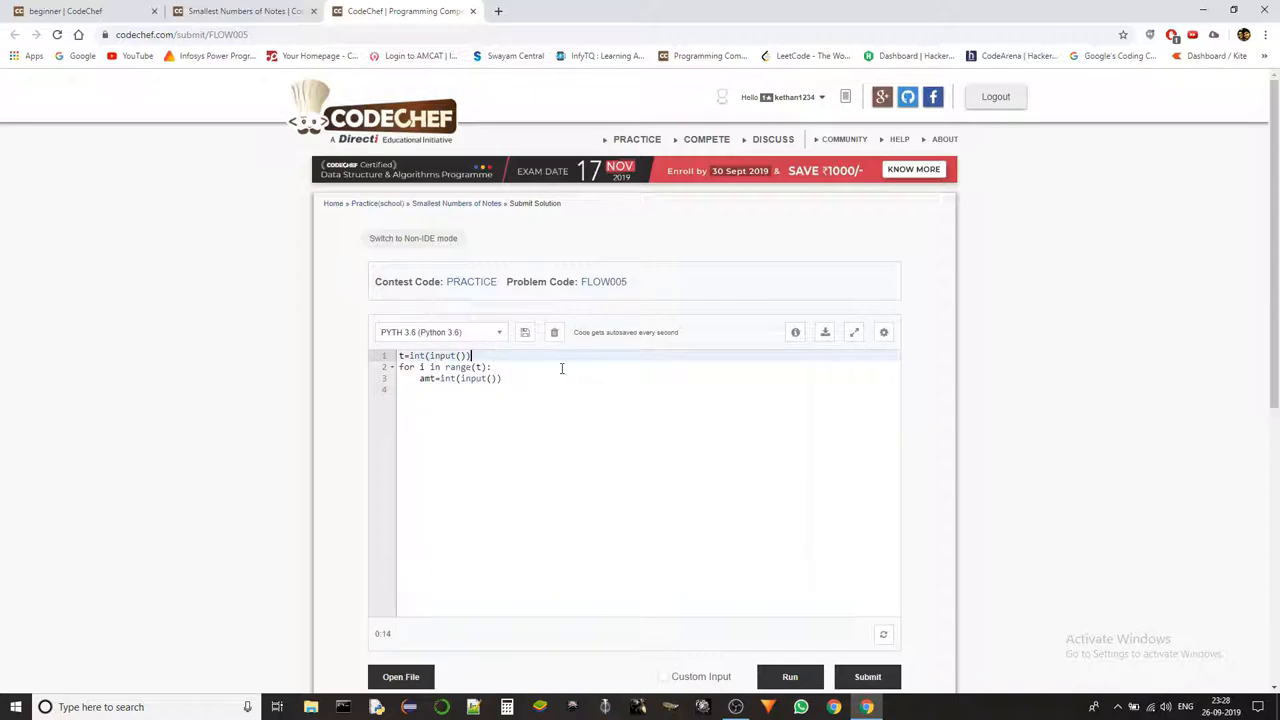
text(l=[])
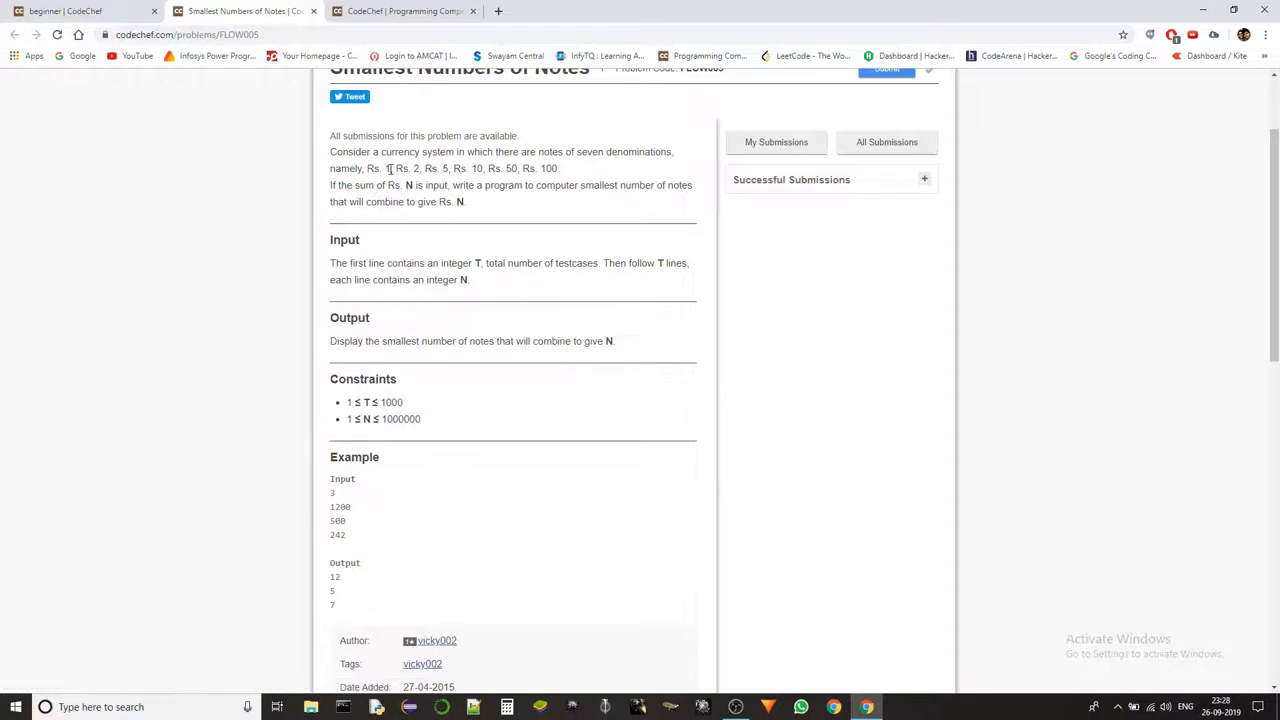
Back in the editor, complete denom=[100,50,10,5,2,1] and start an indented loop line.
click(886, 70)
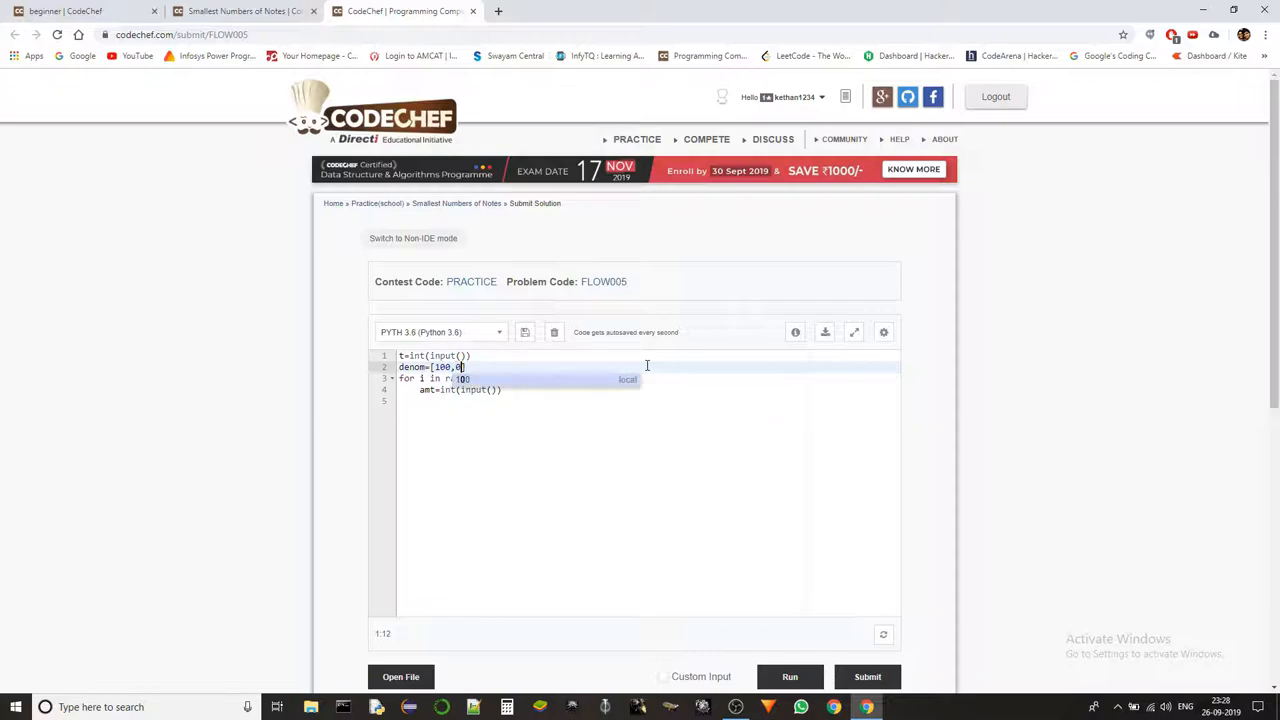
text(50,)
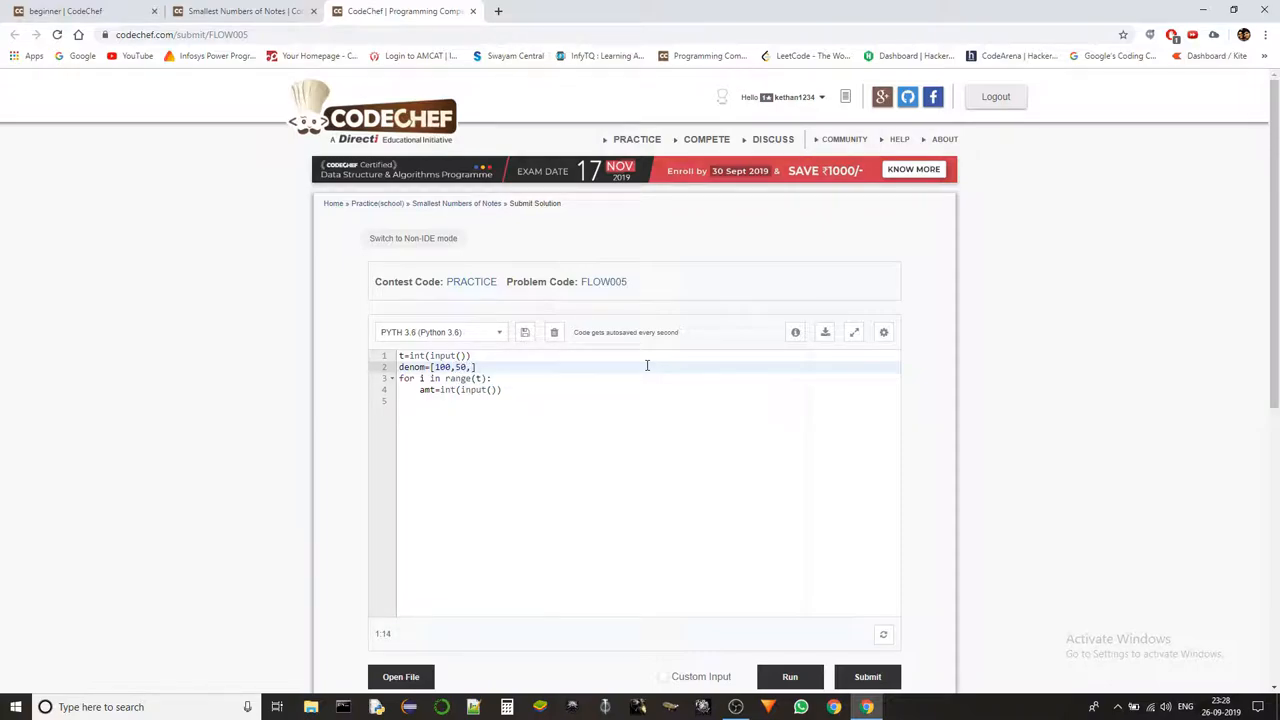
text(10,5,2,1)
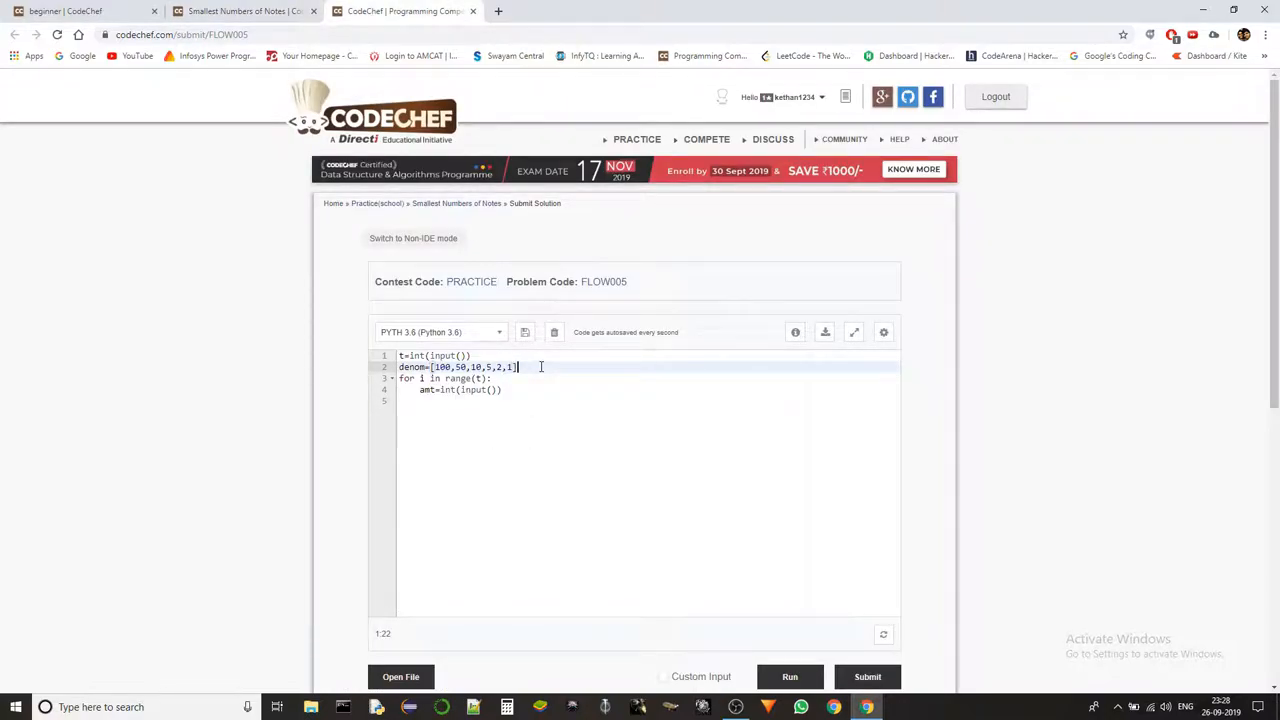
key(enter)
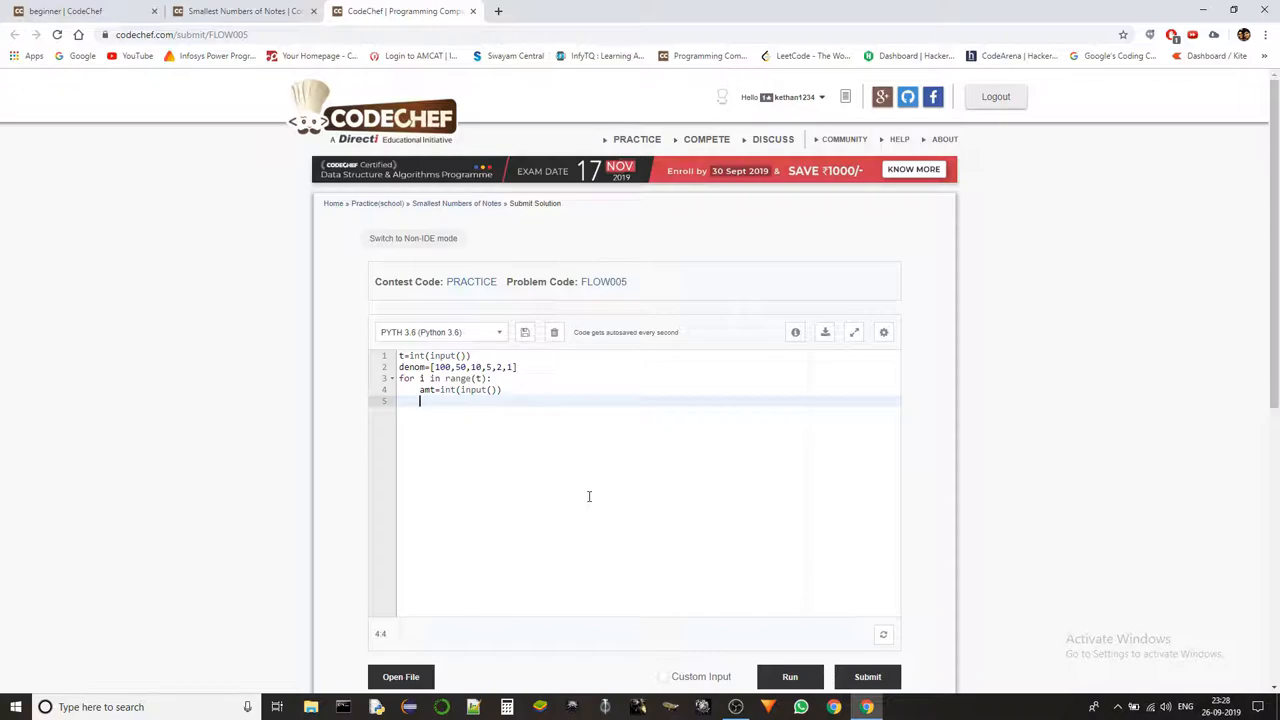
Write the greedy 'while amt!=0:' loop that counts notes per denomination.
text(whi)
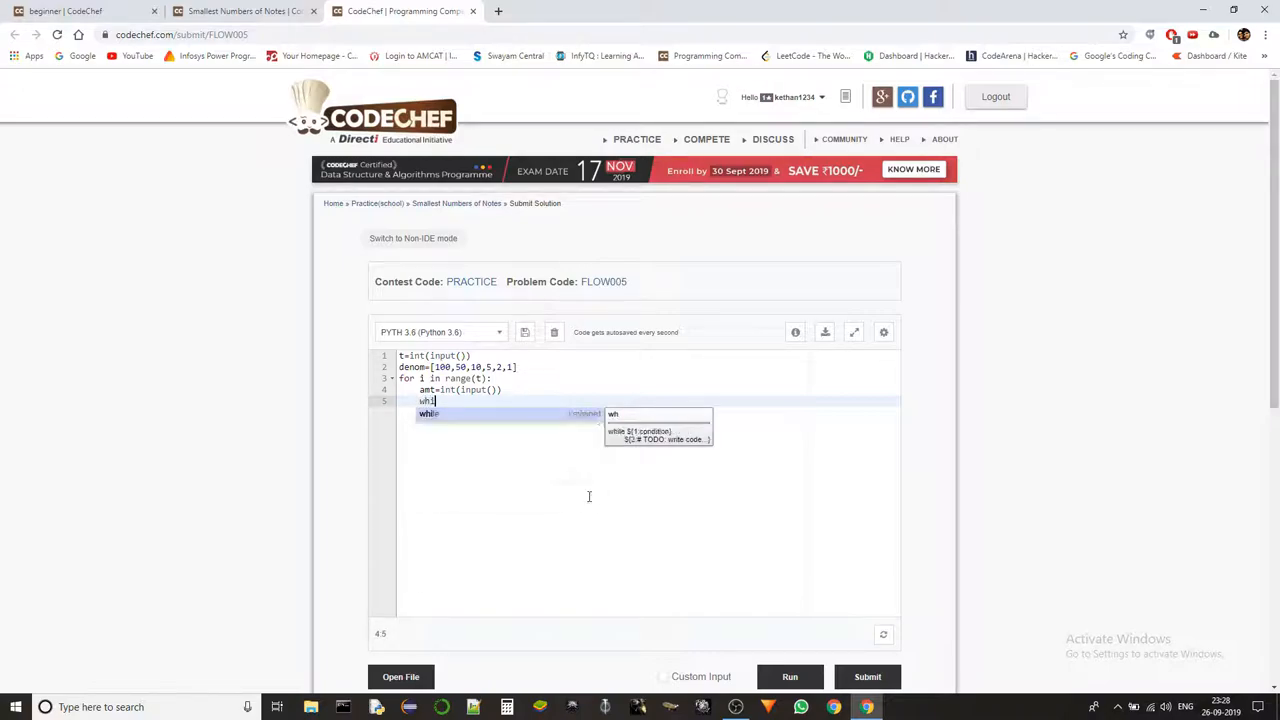
text(amt)
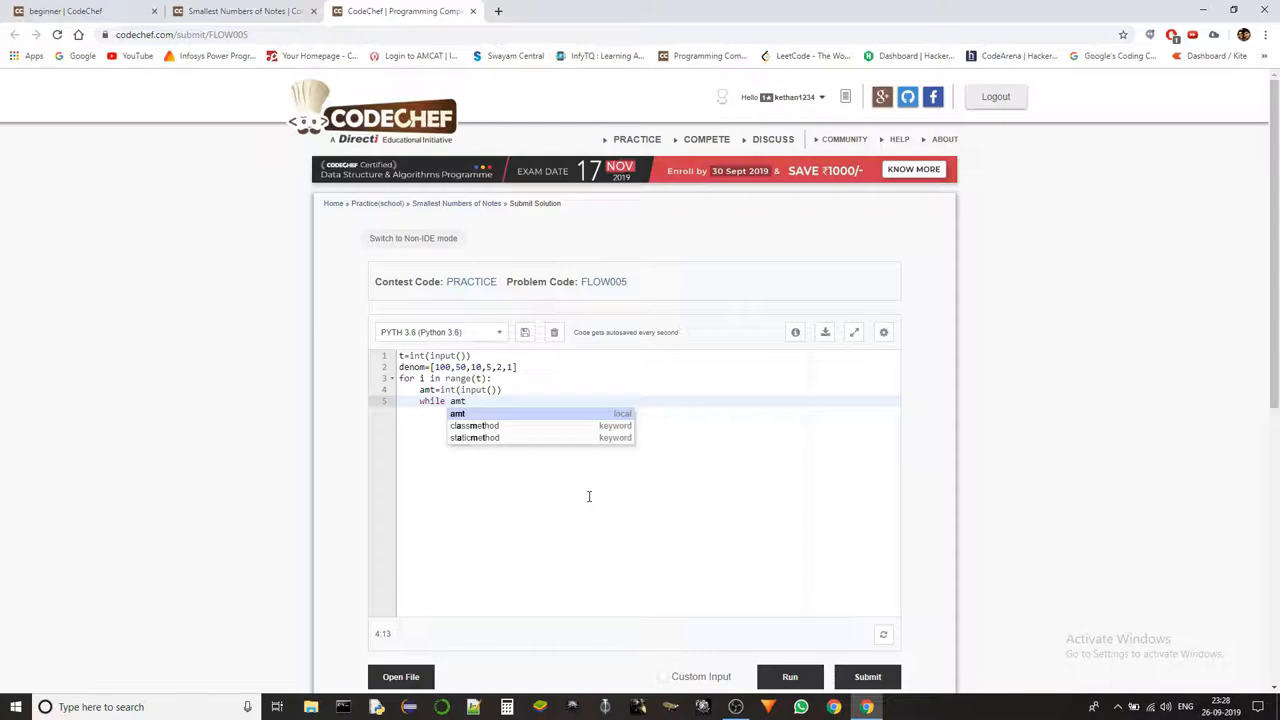
text(!=)
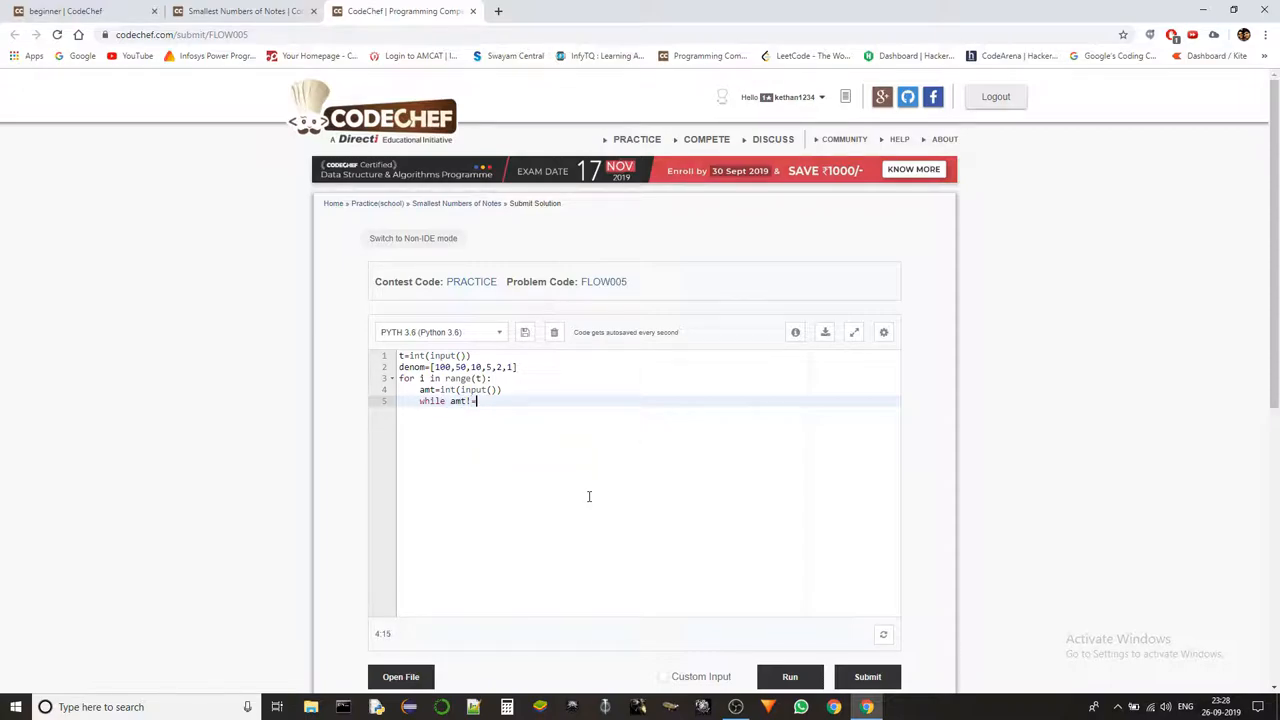
text(=0:)
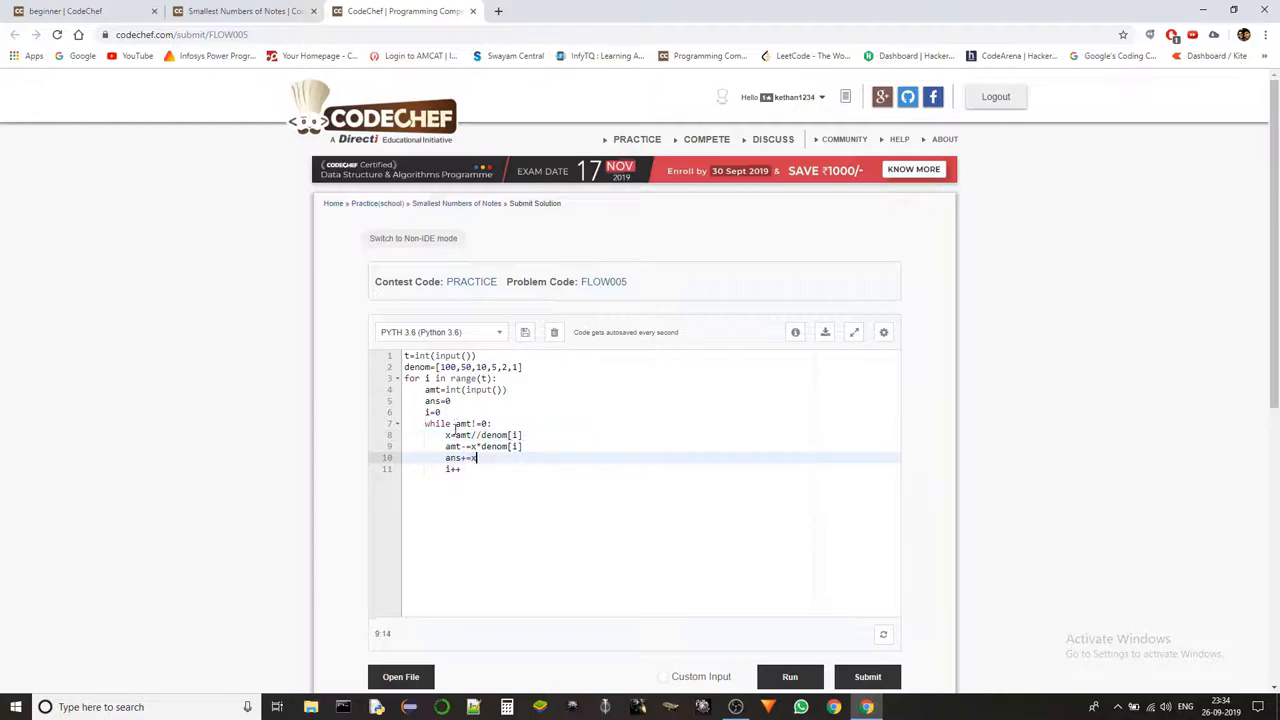
click(452, 469)
text(ans)
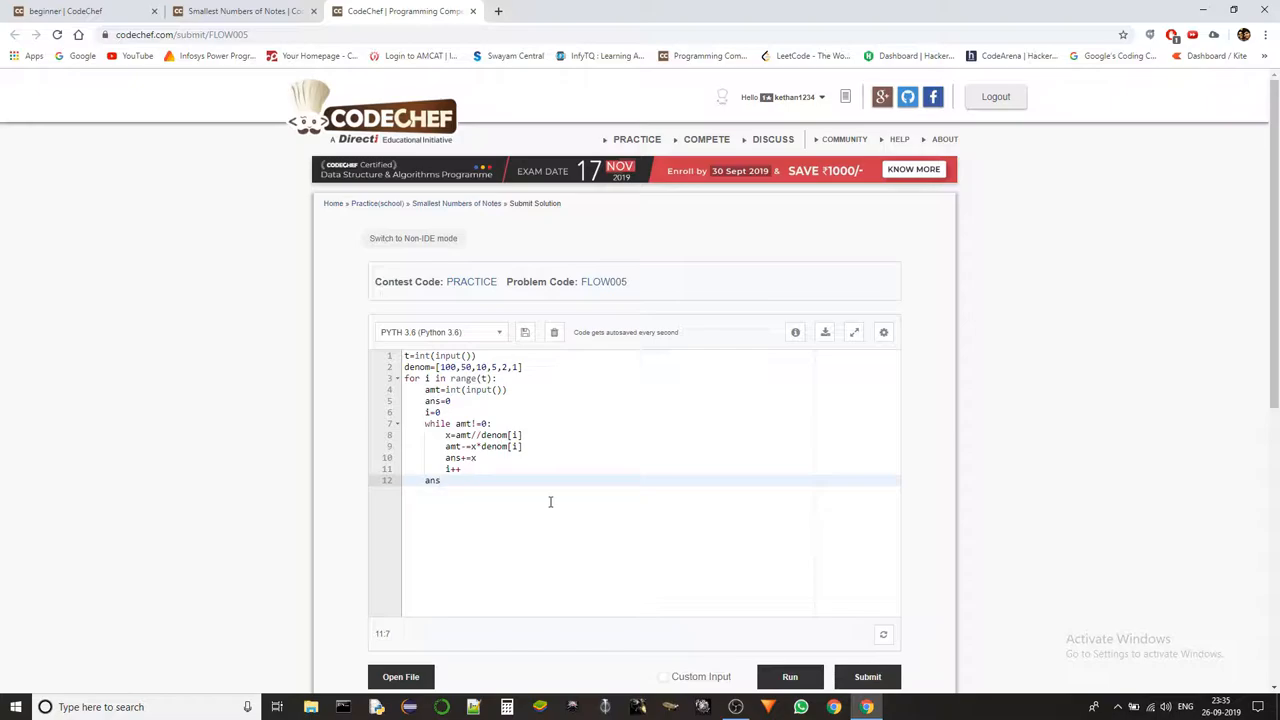
Add print(ans) below the loop and return to the problem statement.
text(prin)
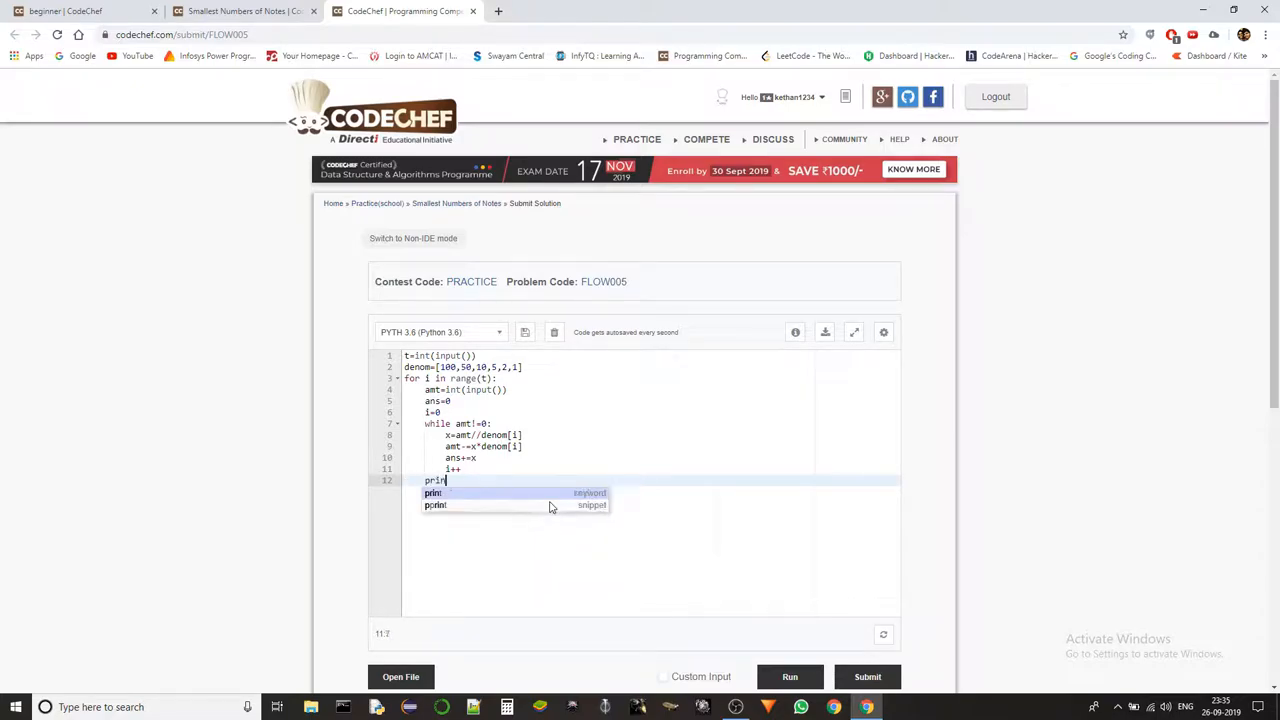
click(432, 493)
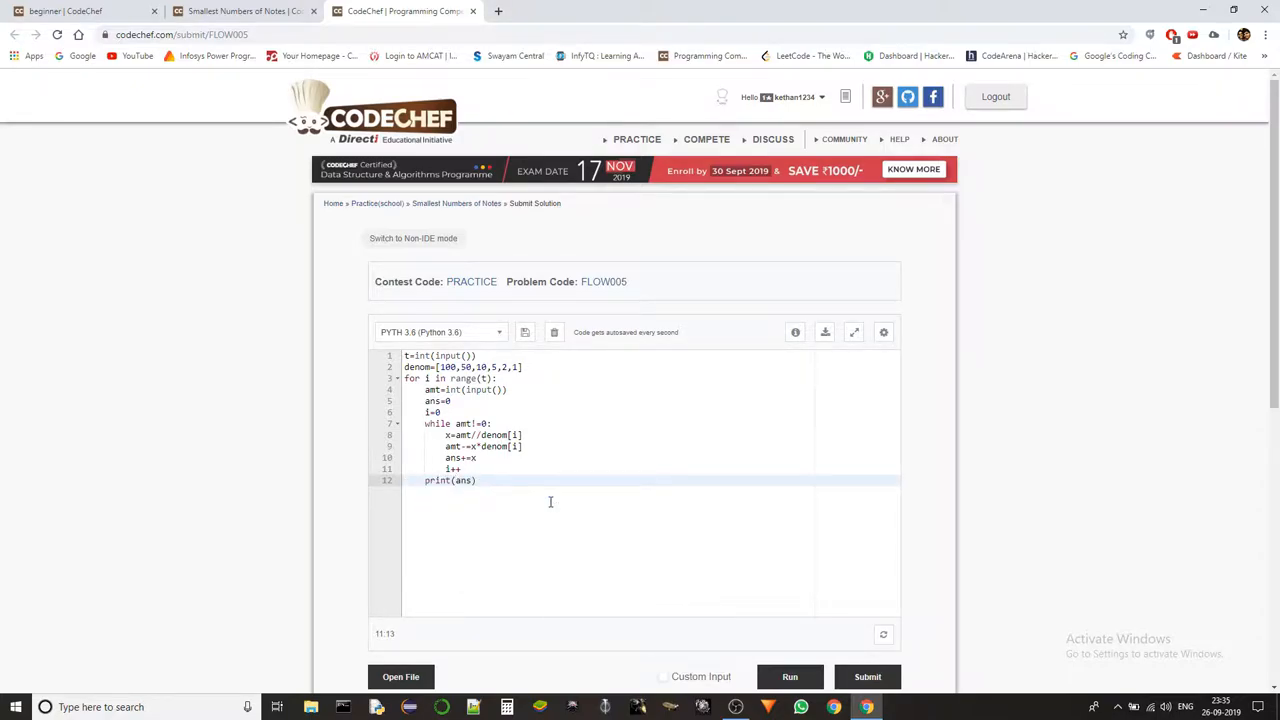
click(662, 676)
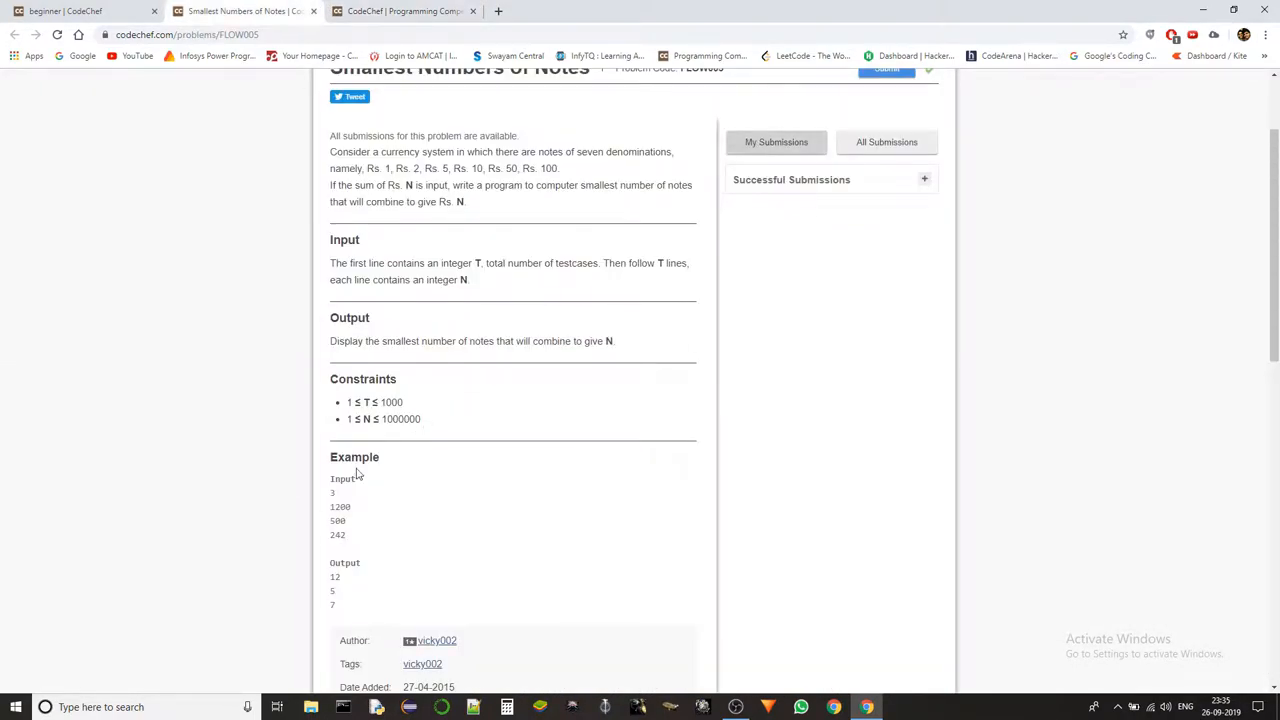
Copy the example input, run the code with it, and check the output.
drag(332, 490, 338, 536)
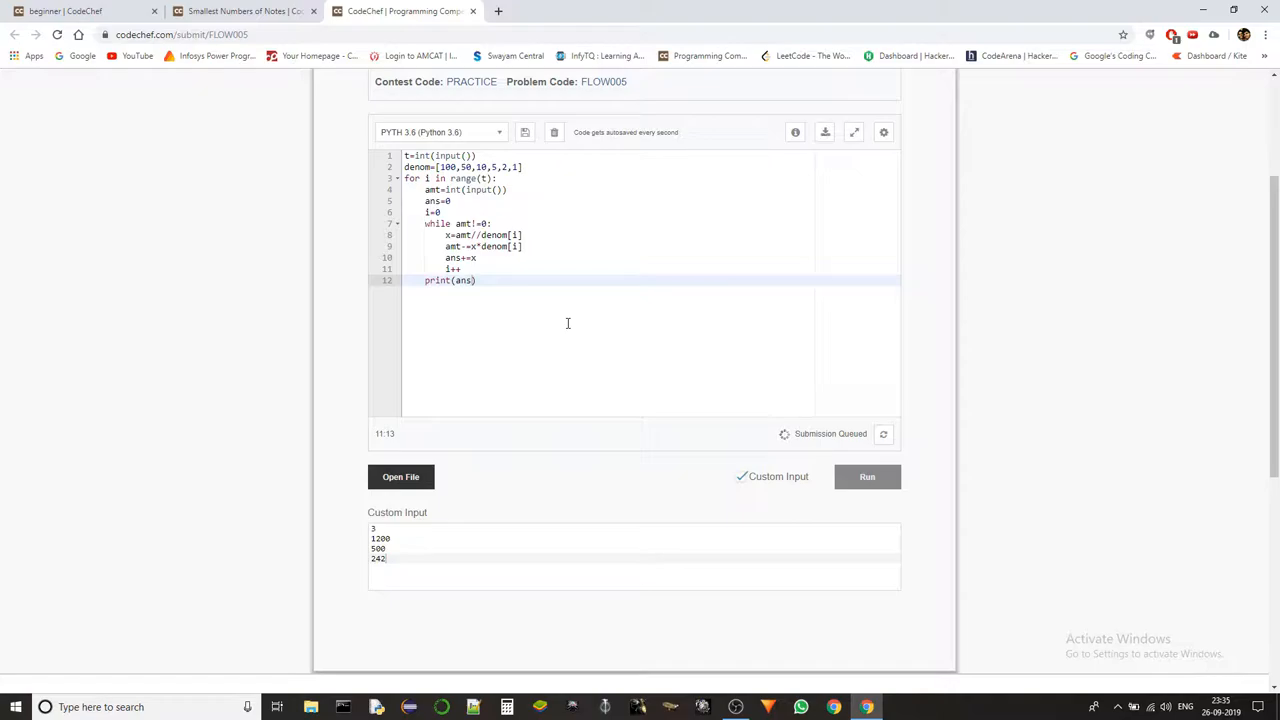
click(867, 476)
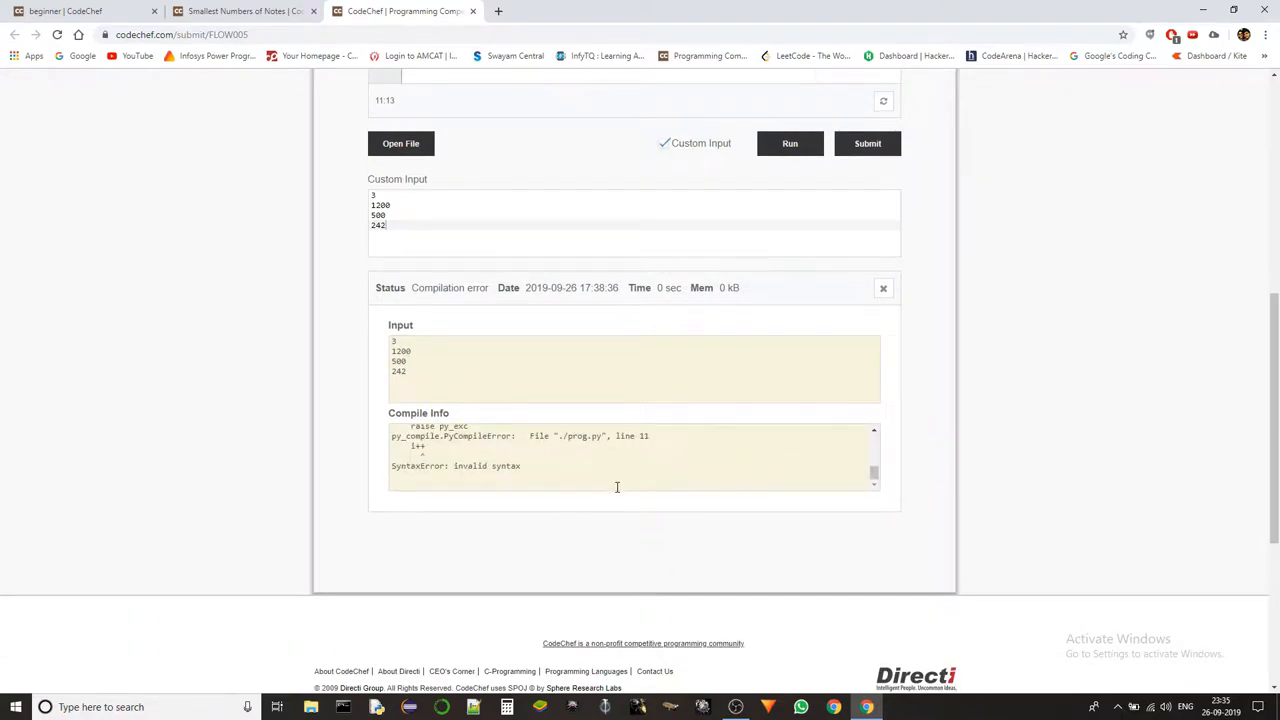
scroll(up, 3)
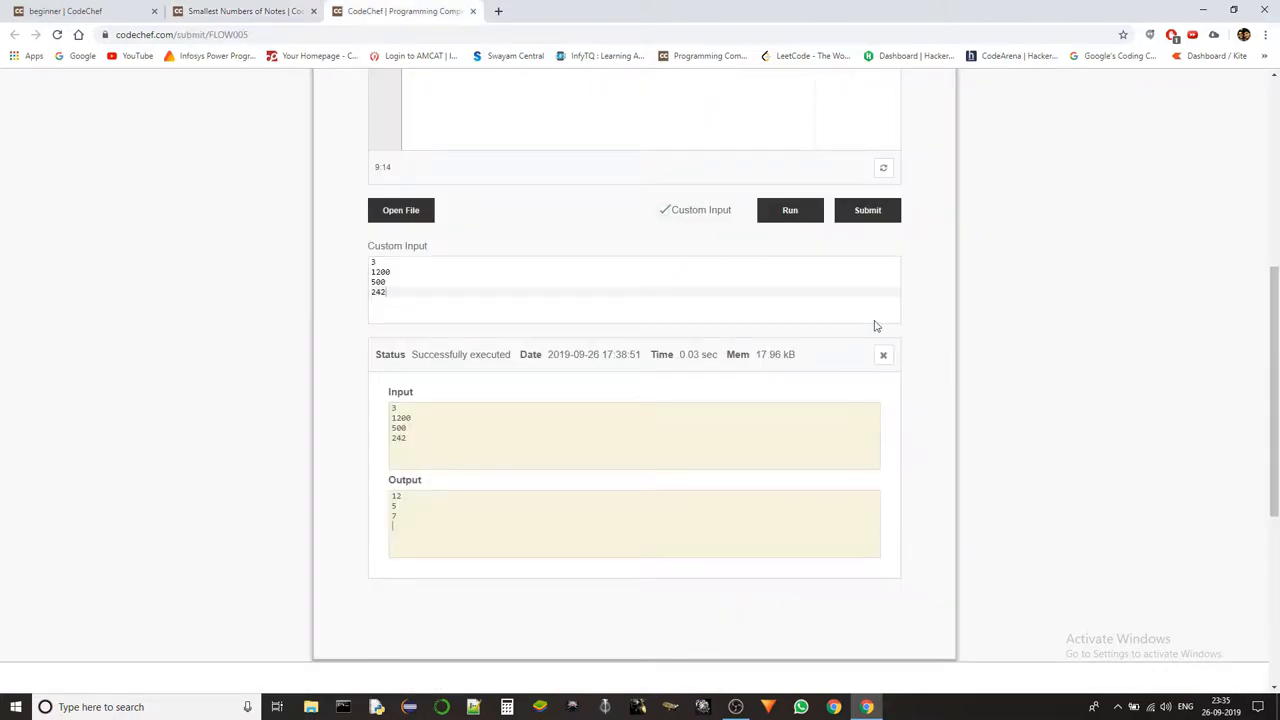
Submit the FLOW005 solution and confirm the Correct Answer verdict in 0.02 seconds.
click(867, 210)
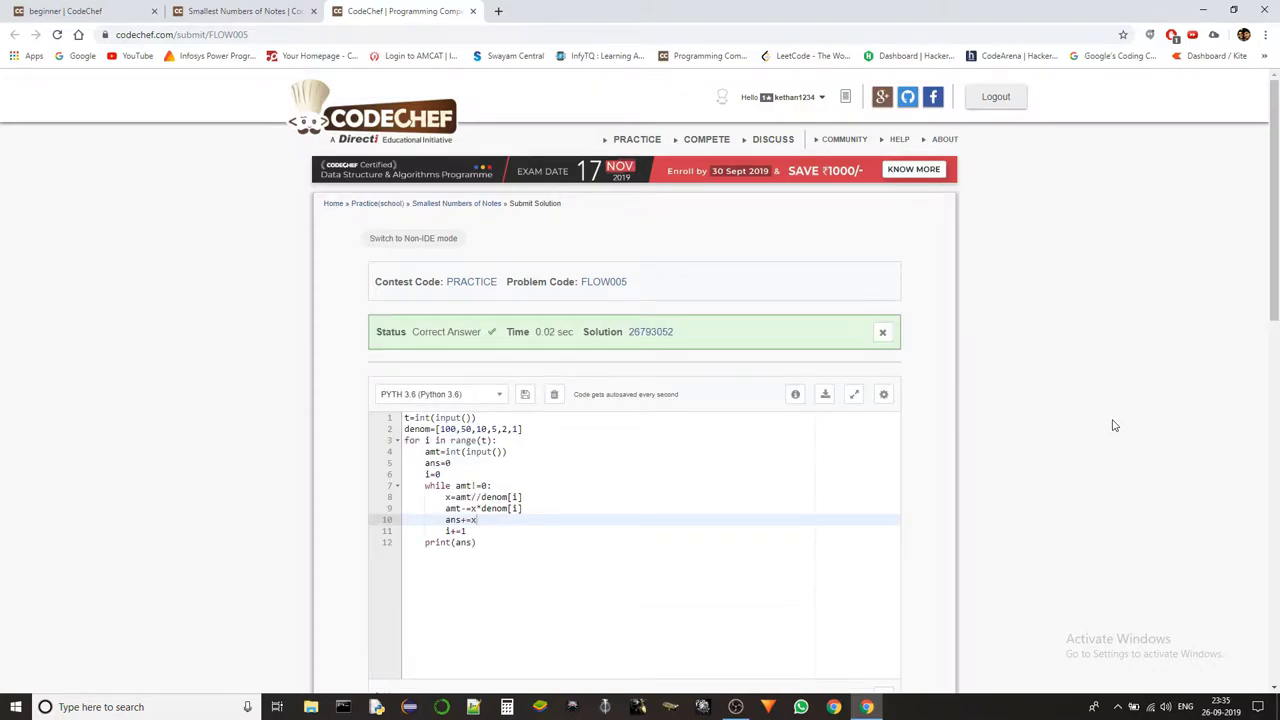
scroll(down, 3)
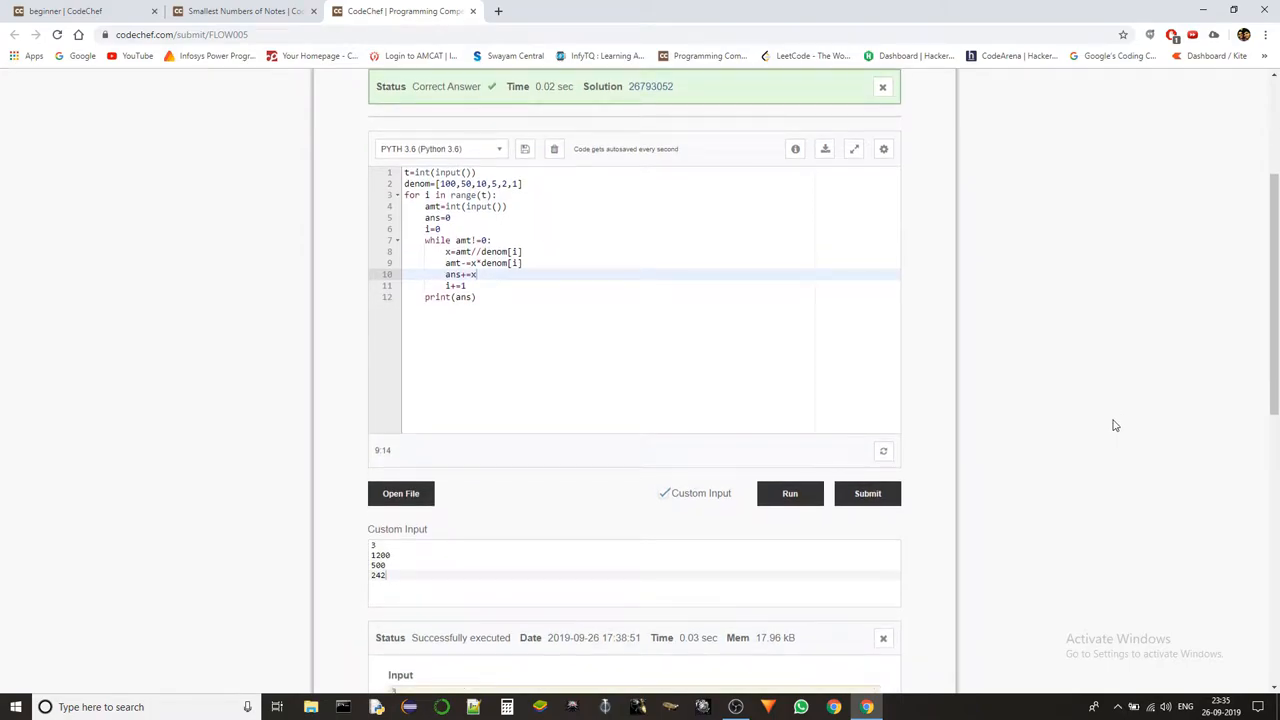
mouse_move(510, 271)
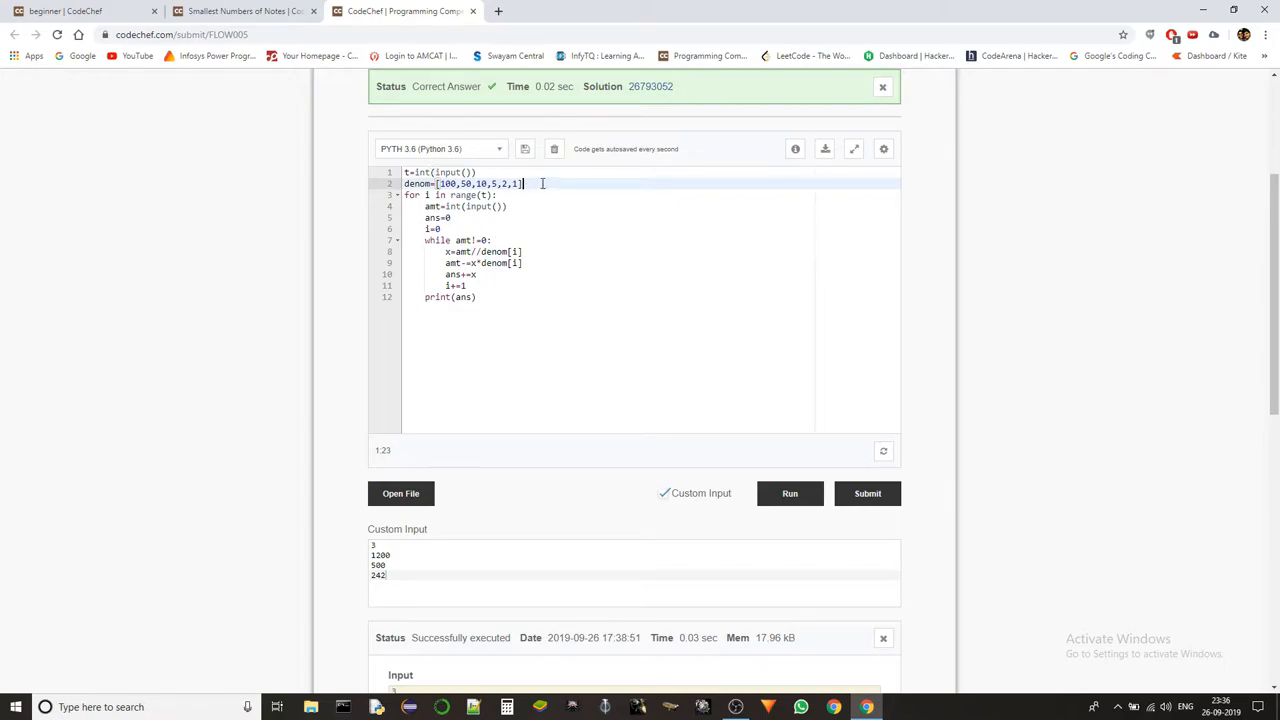
mouse_move(710, 372)
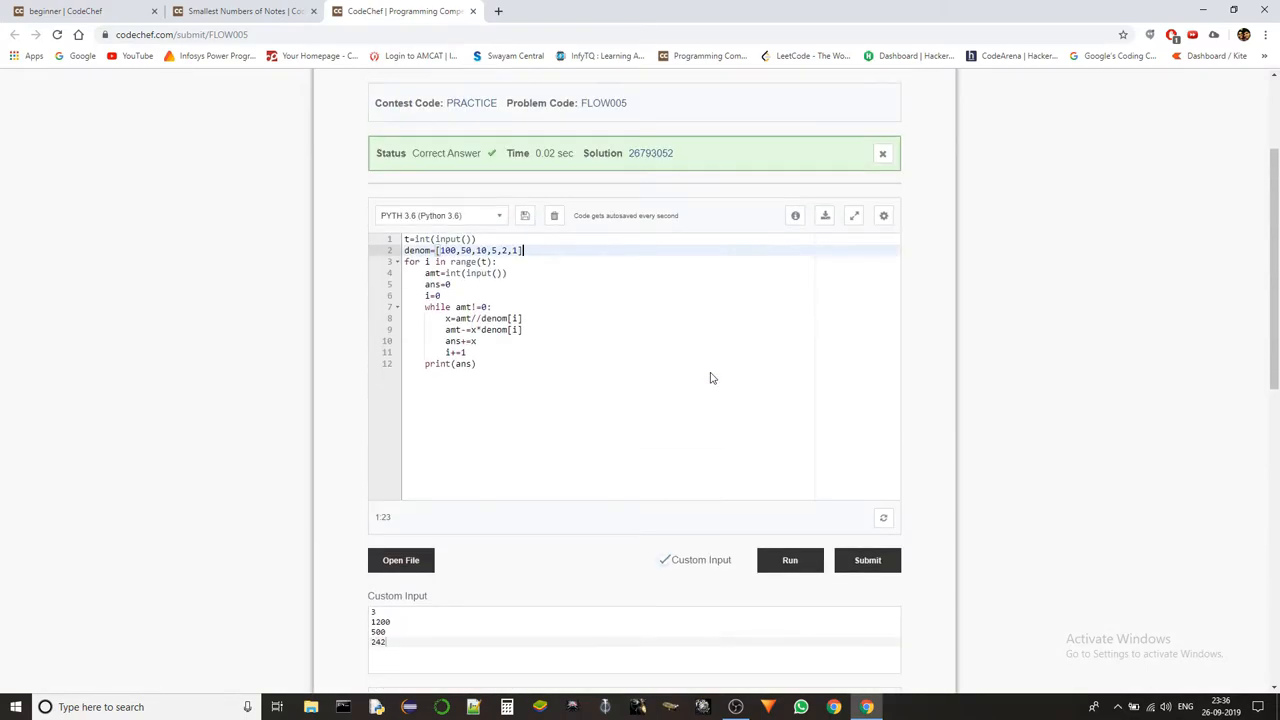
scroll(down, 3)
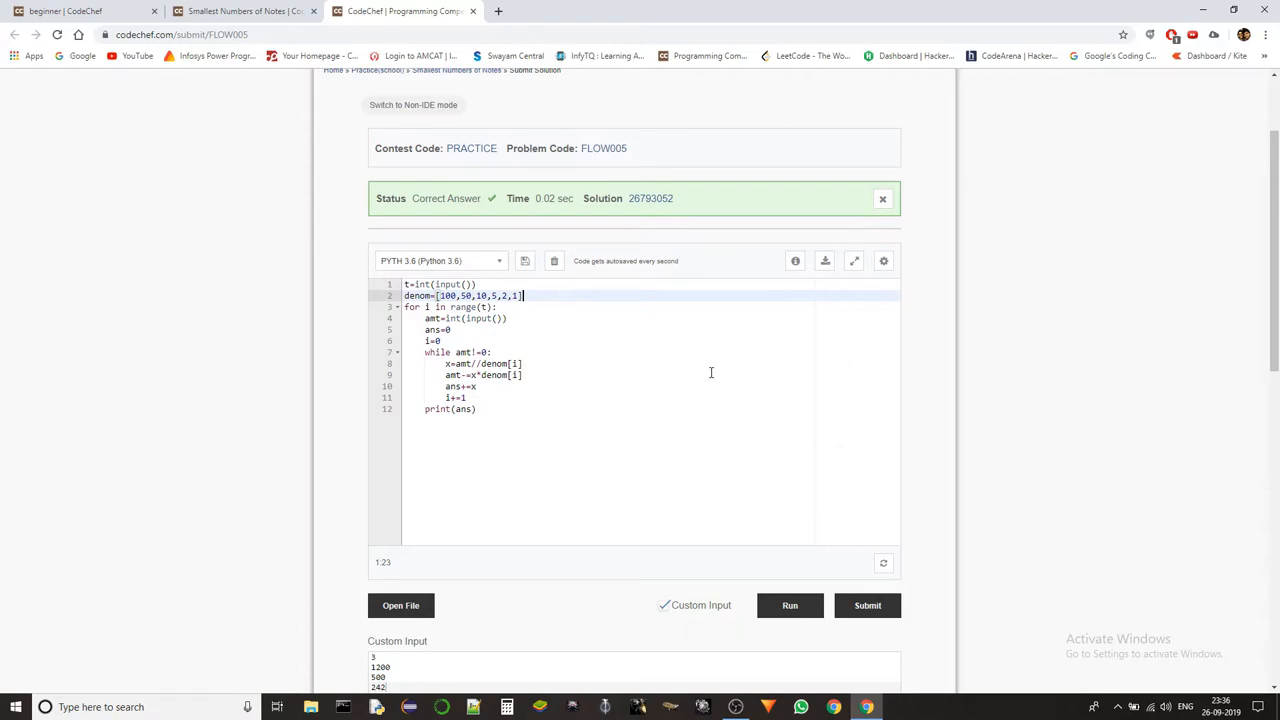